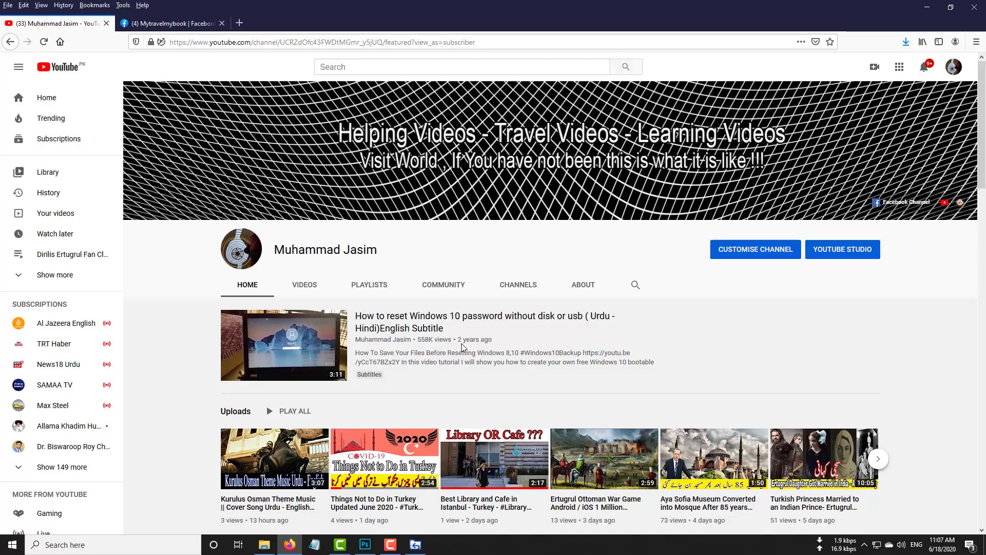
{"action": "mouse_move", "coordinate": [396, 359]}
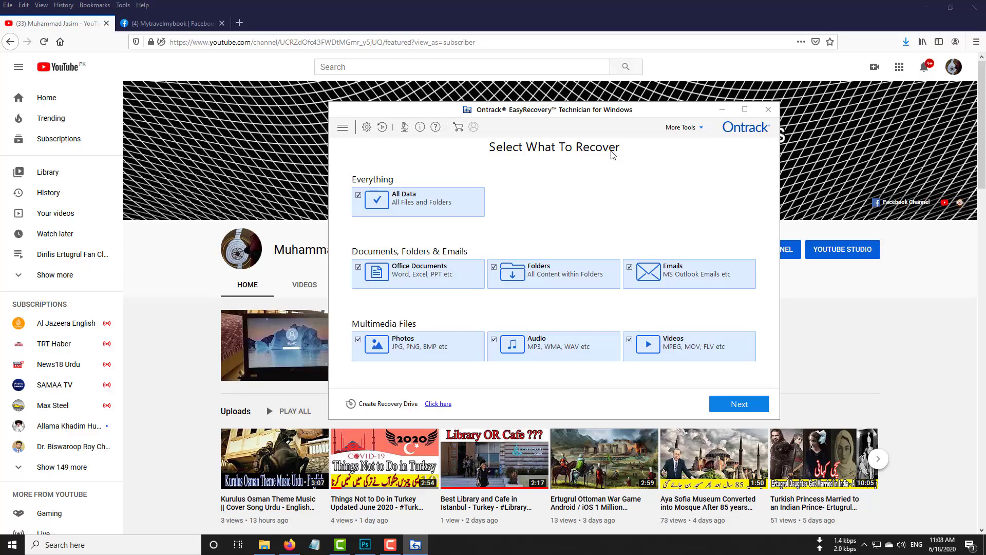
{"action": "mouse_move", "coordinate": [360, 209]}
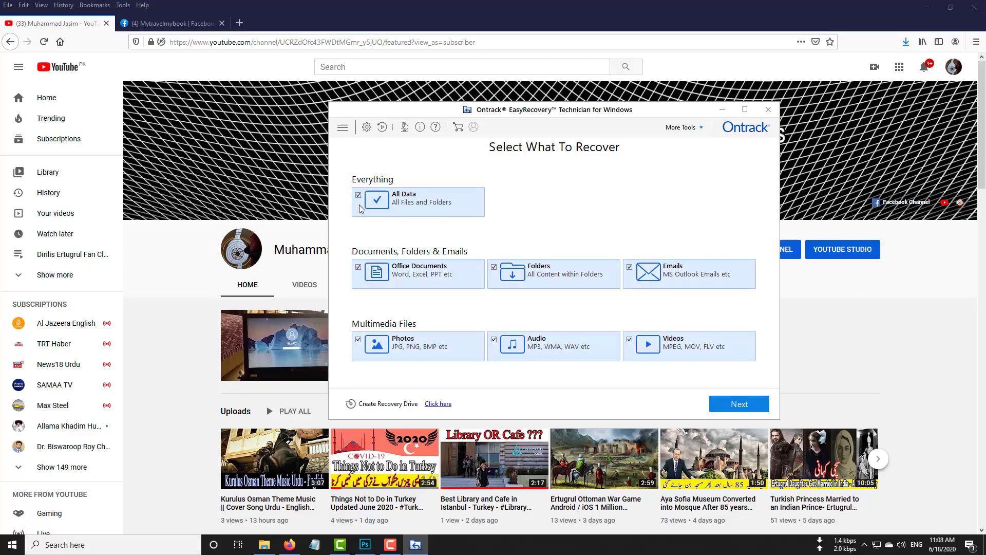
- Restrict the recovery file types to Office Documents instead of All Data and continue
{"action": "left_click", "coordinate": [358, 195]}
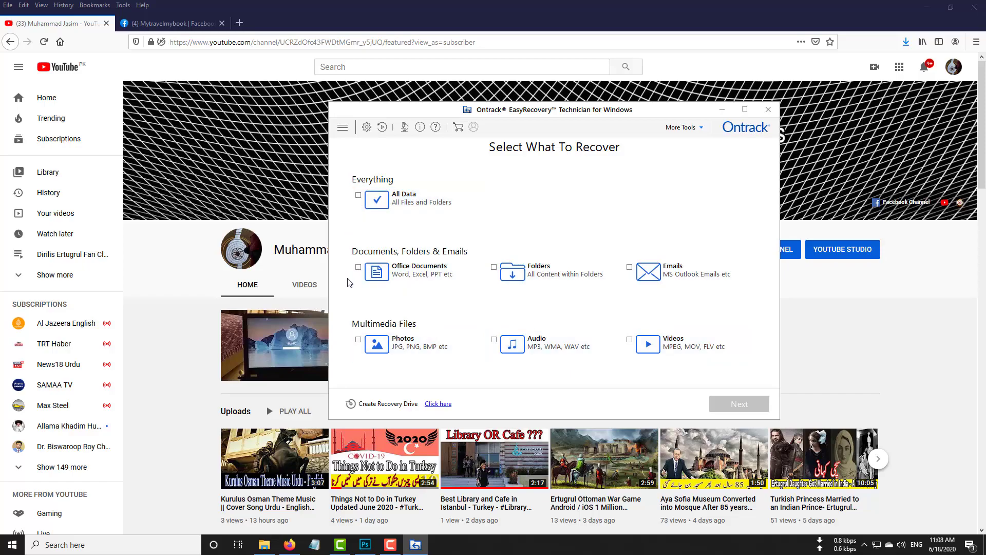
{"action": "left_click", "coordinate": [358, 267]}
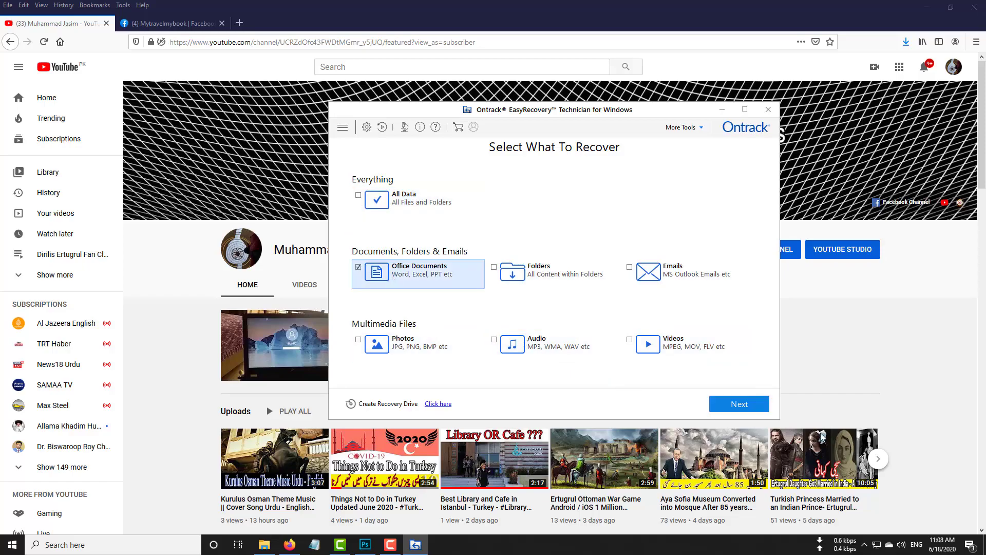
{"action": "left_click", "coordinate": [738, 404]}
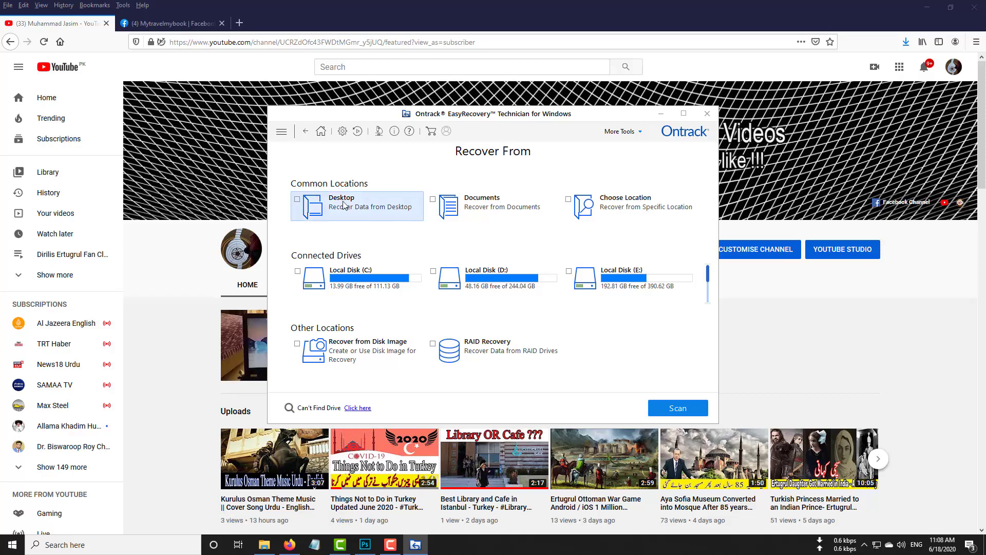
- Select Desktop under Common Locations and scan it for deleted files
{"action": "left_click", "coordinate": [297, 197]}
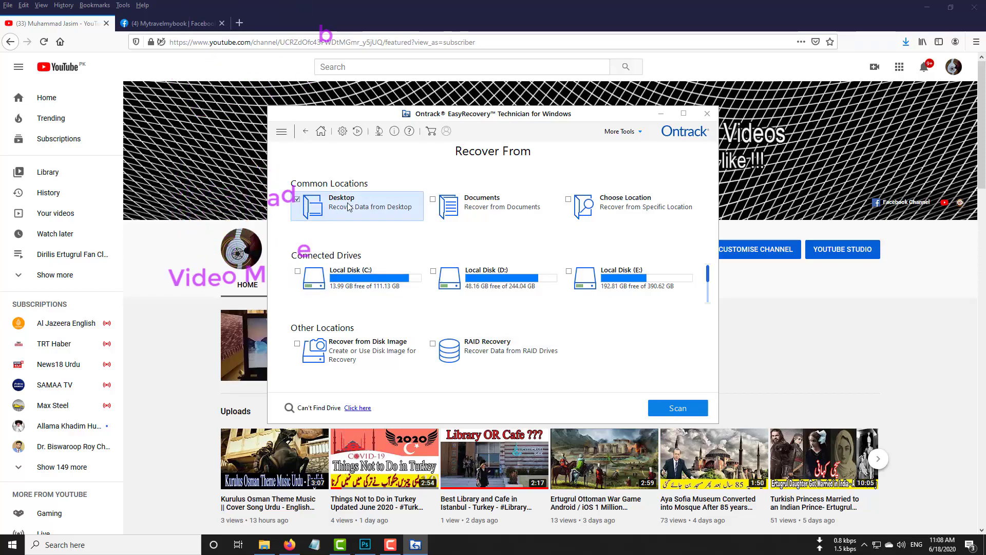
{"action": "left_click", "coordinate": [297, 197]}
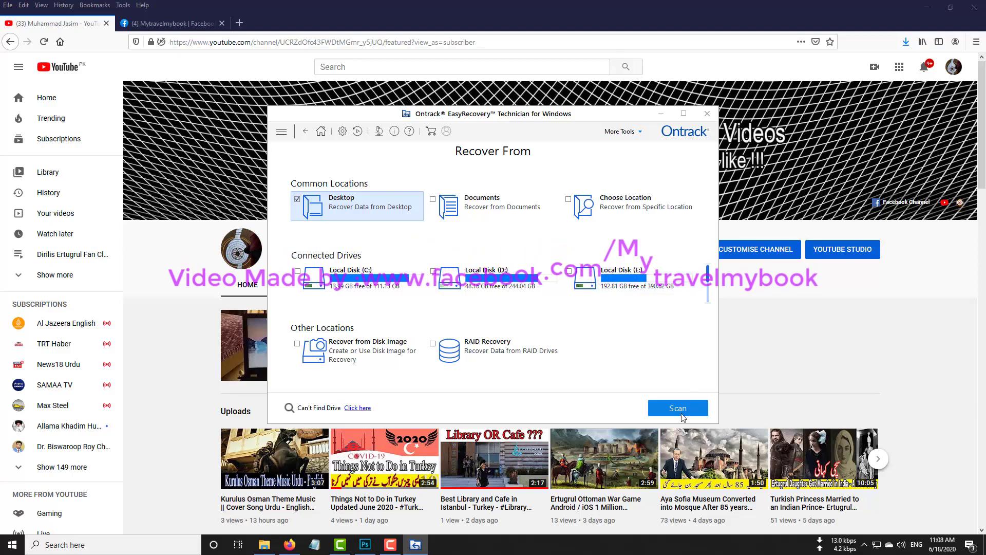
{"action": "left_click", "coordinate": [678, 408]}
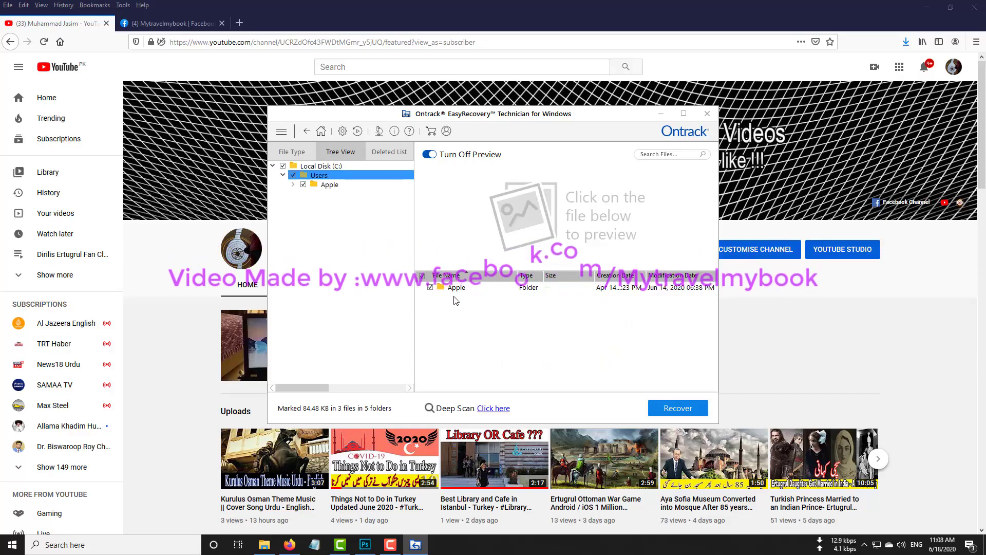
- Browse the found Desktop files, preview REPORT.pdf, and start recovering the marked files
{"action": "left_click", "coordinate": [310, 184]}
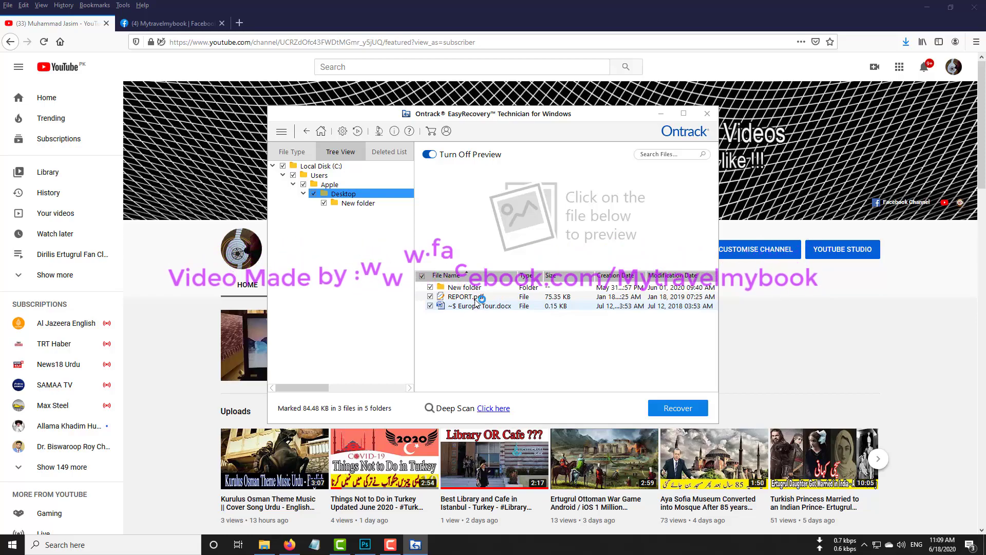
{"action": "left_click", "coordinate": [468, 296]}
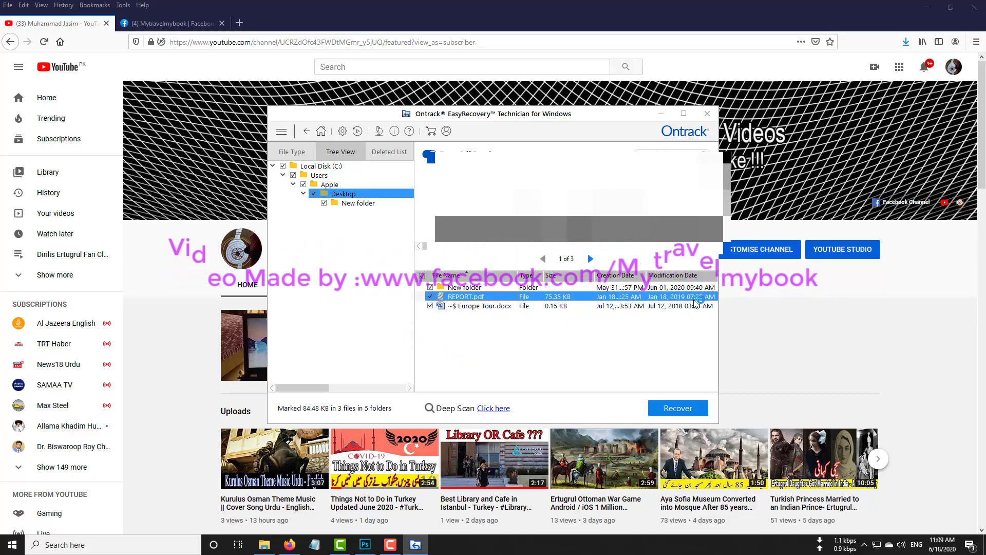
{"action": "left_click", "coordinate": [677, 407]}
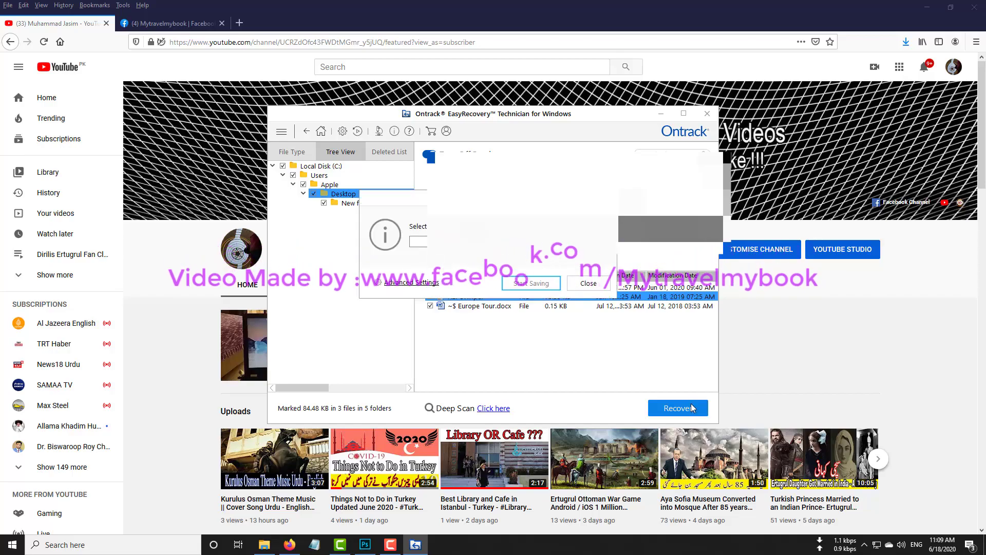
- Save the recovered files to the Games folder on Local Disk (D:)
{"action": "left_click", "coordinate": [678, 408]}
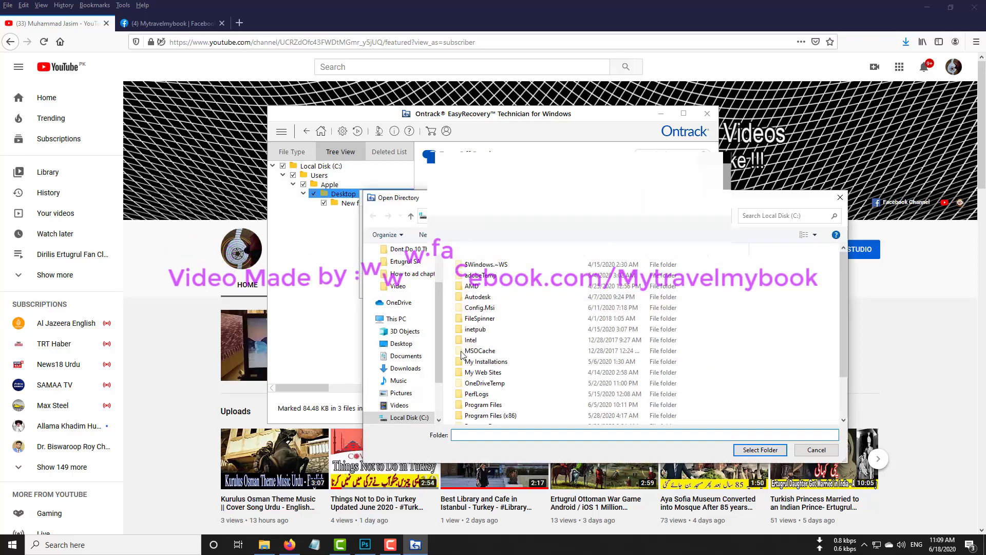
{"action": "left_click", "coordinate": [409, 380]}
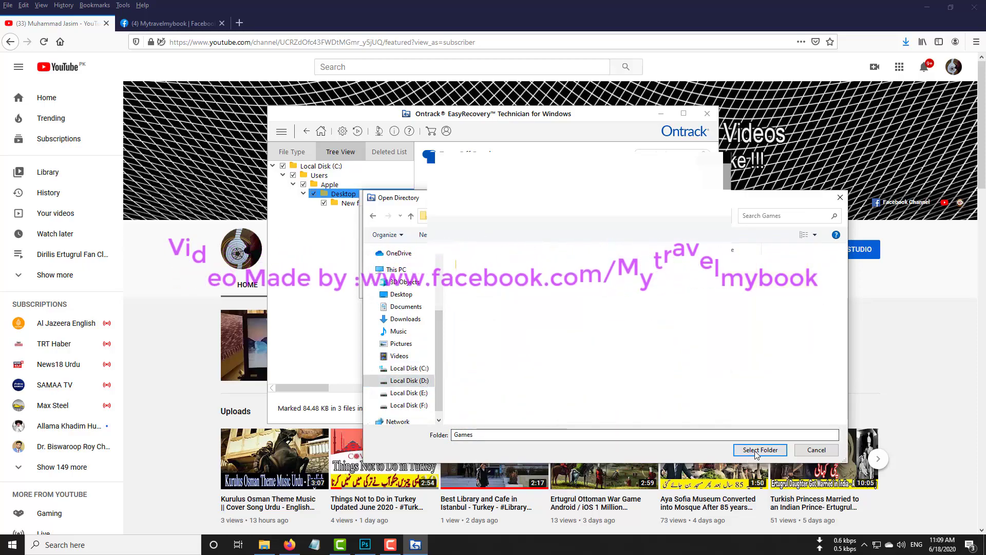
{"action": "left_click", "coordinate": [760, 450]}
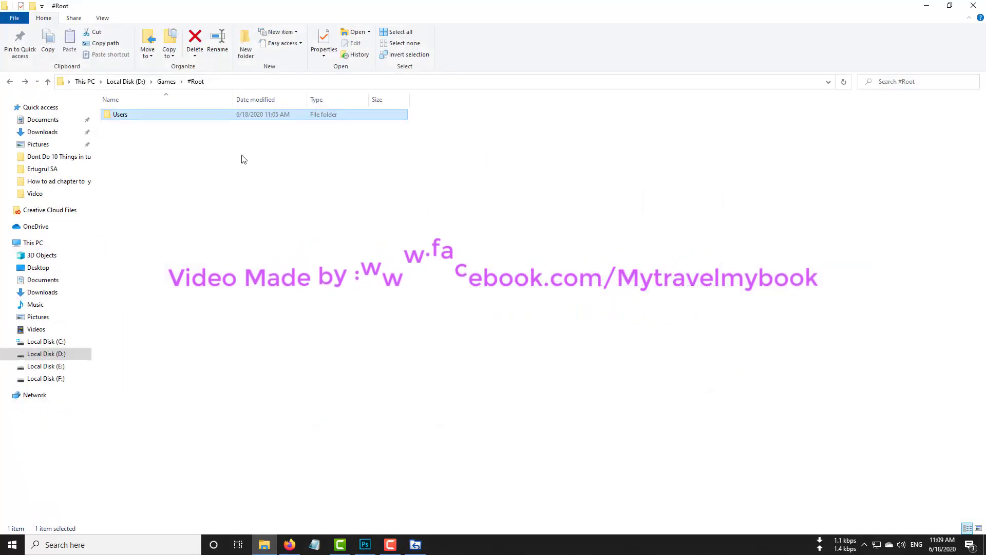
- Open recovered REPORT.pdf from Users > Desktop, close it, then show the Facebook tab
{"action": "double_click", "coordinate": [120, 114]}
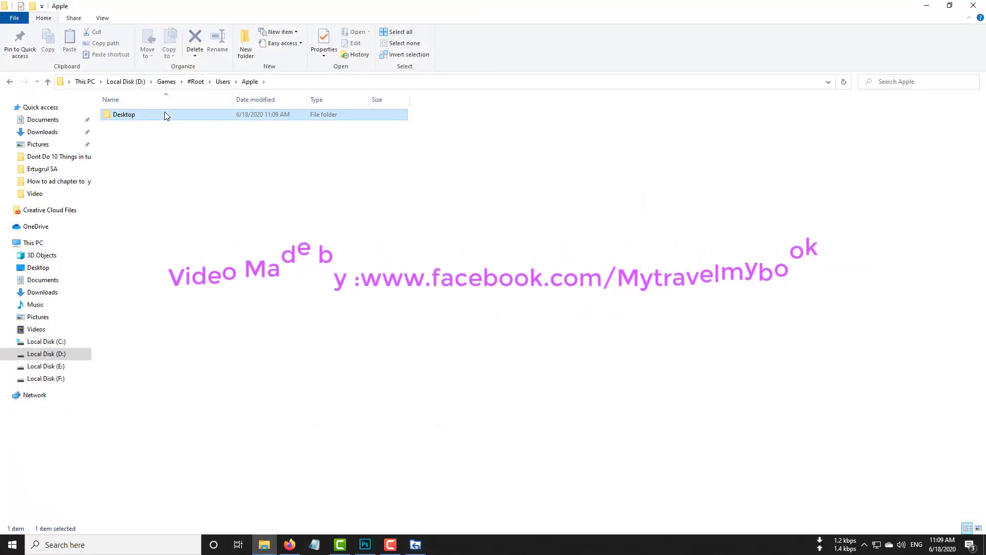
{"action": "double_click", "coordinate": [124, 114]}
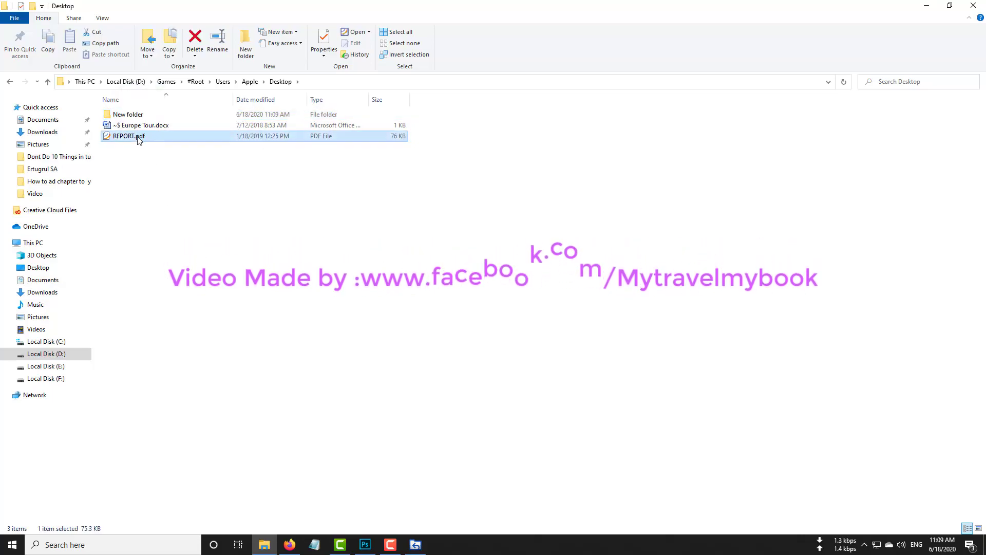
{"action": "double_click", "coordinate": [129, 135]}
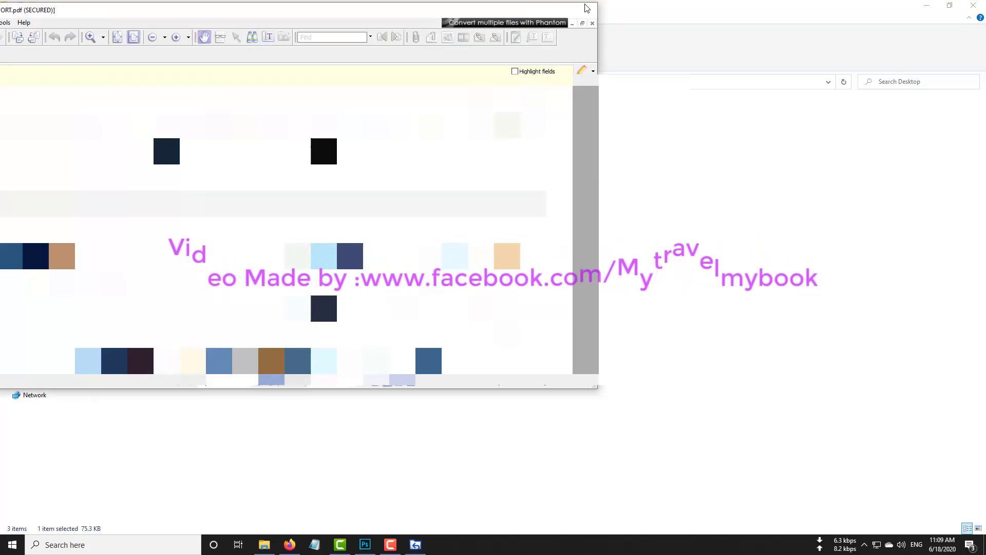
{"action": "left_click", "coordinate": [289, 544]}
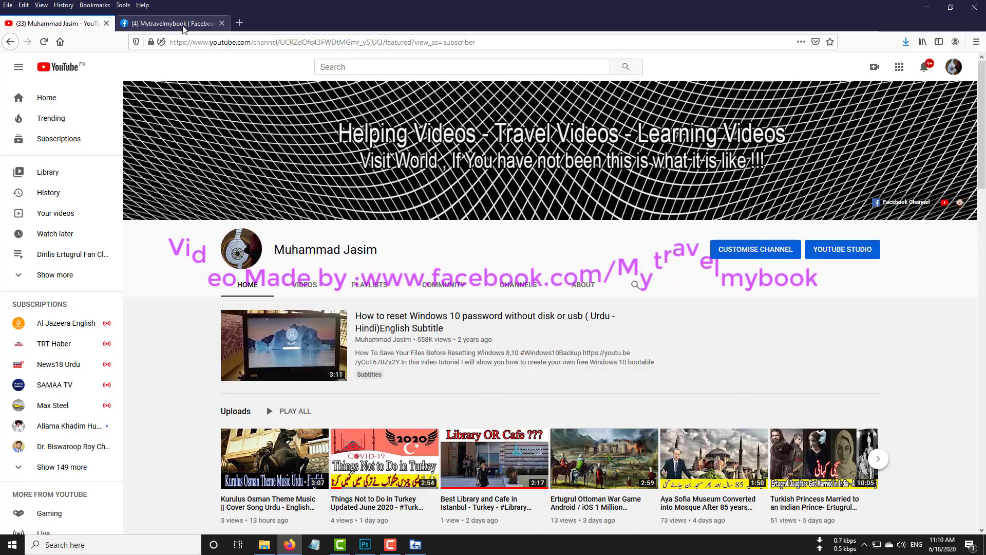
{"action": "left_click", "coordinate": [170, 23]}
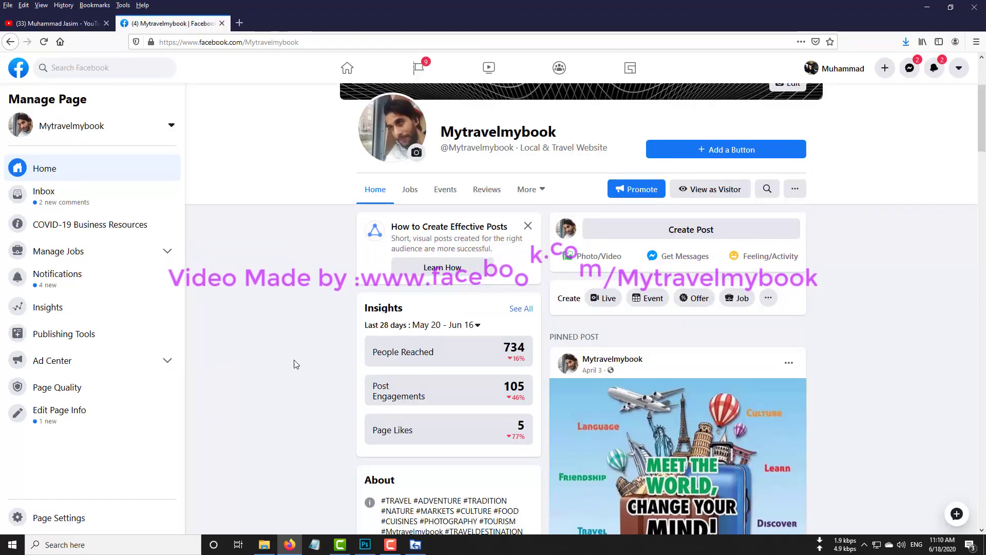